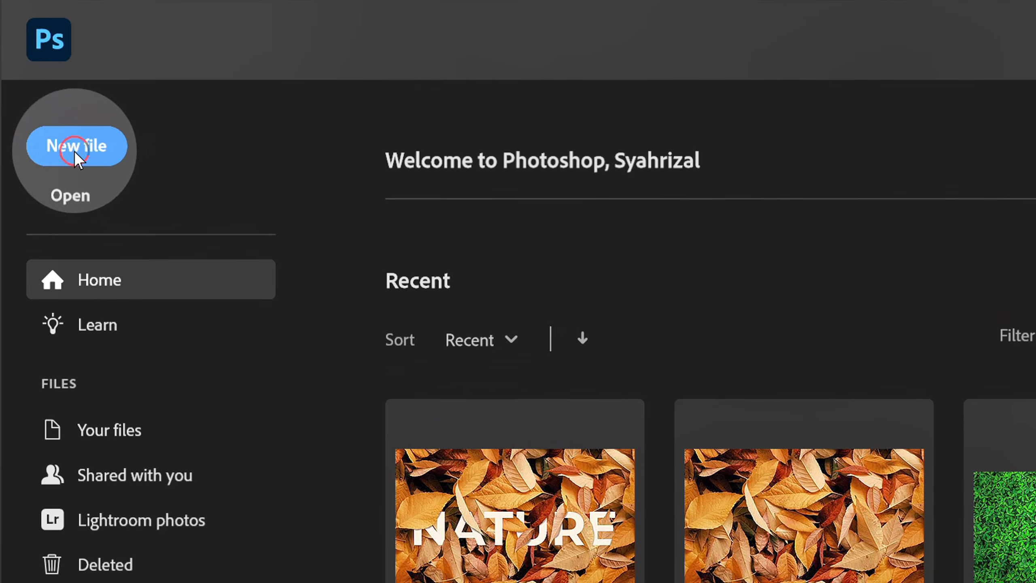
Create a new 1920×1080 px Web Large document with a white artboard.
left_click(77, 147)
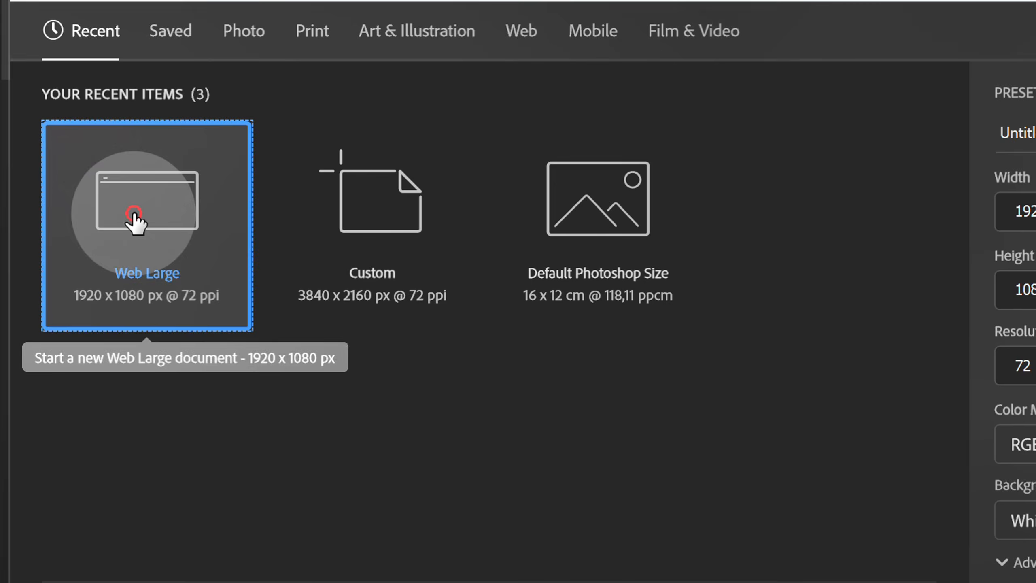
left_click(722, 121)
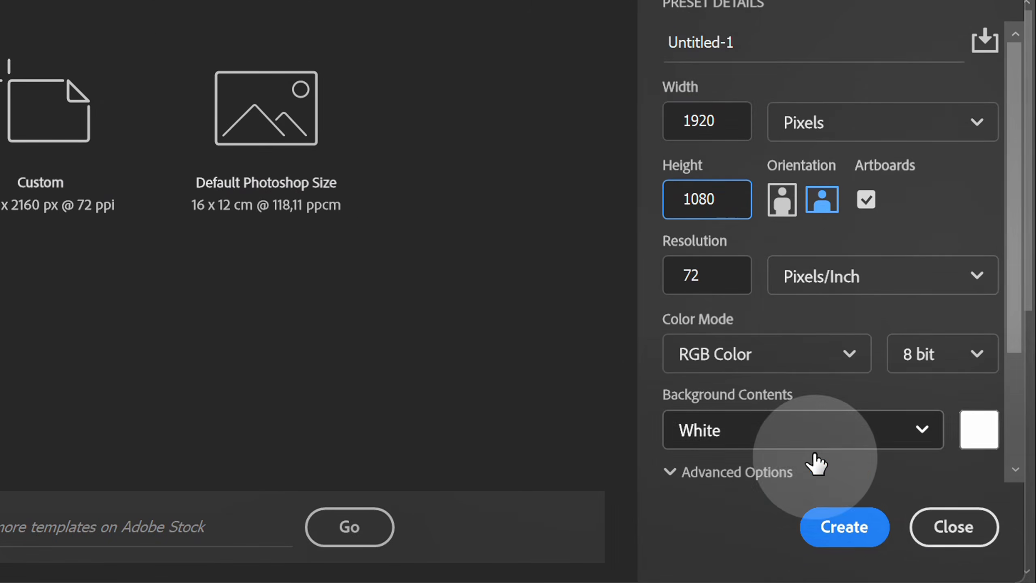
left_click(845, 527)
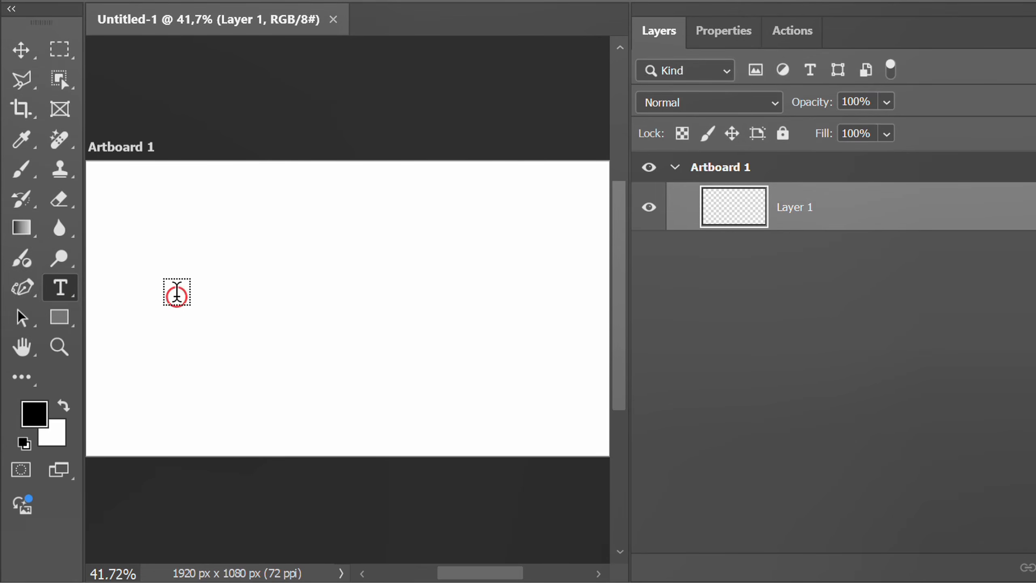
Type TEXT in 500 pt Montserrat Black, commit it, and reposition it on the artboard.
type("Lorem Ipsum")
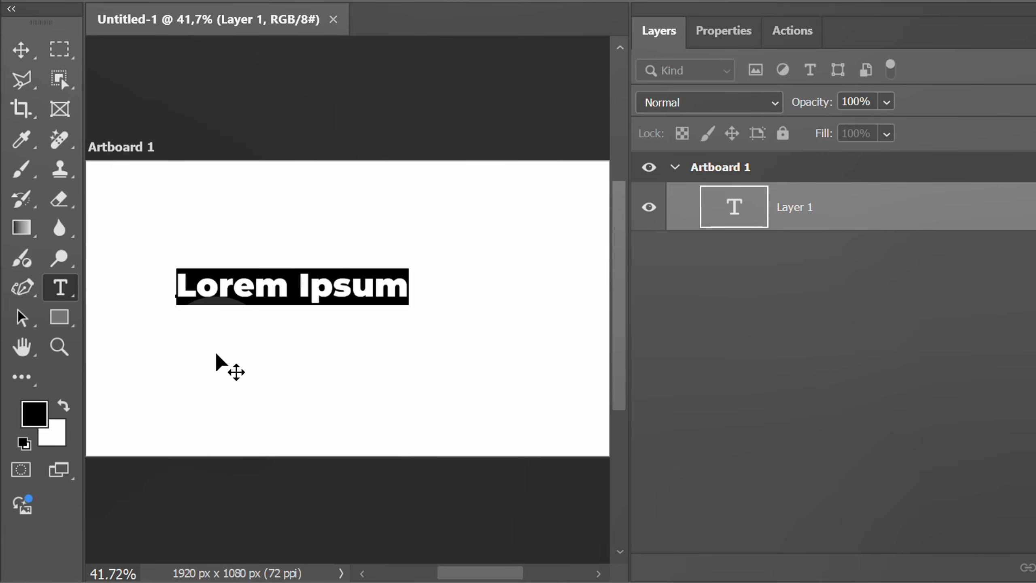
type("TEXT")
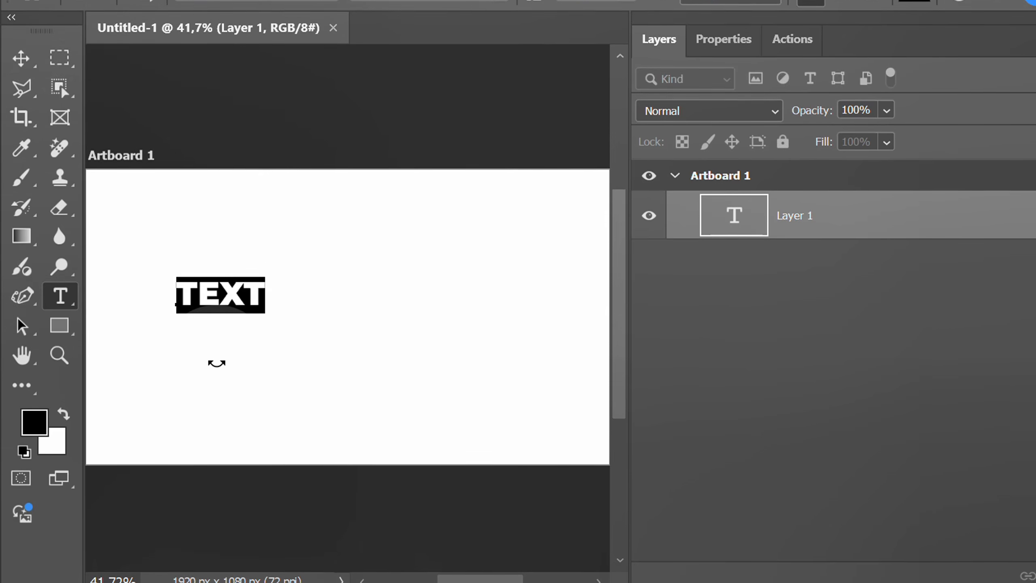
left_click(576, 52)
type("500")
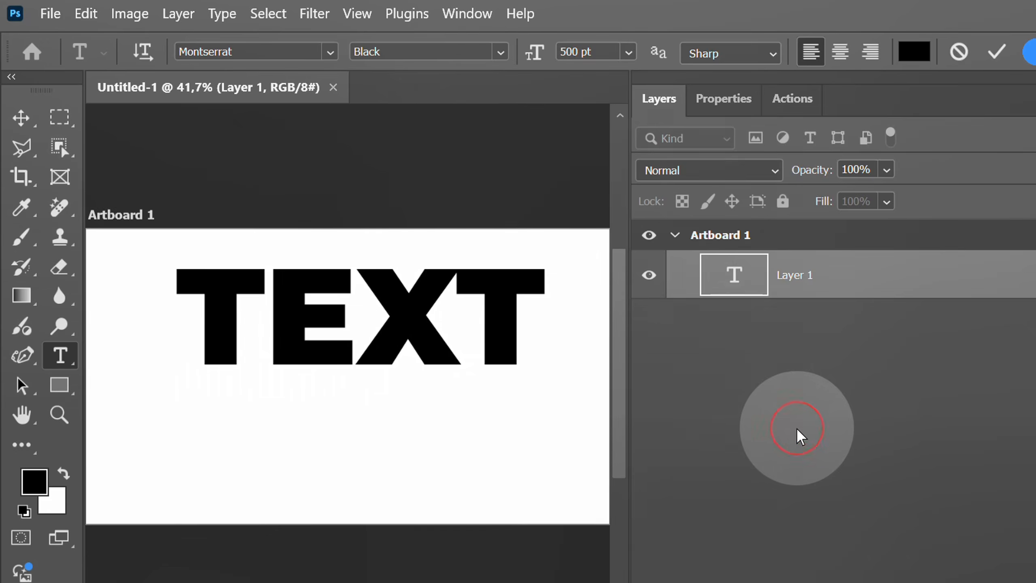
left_click(22, 119)
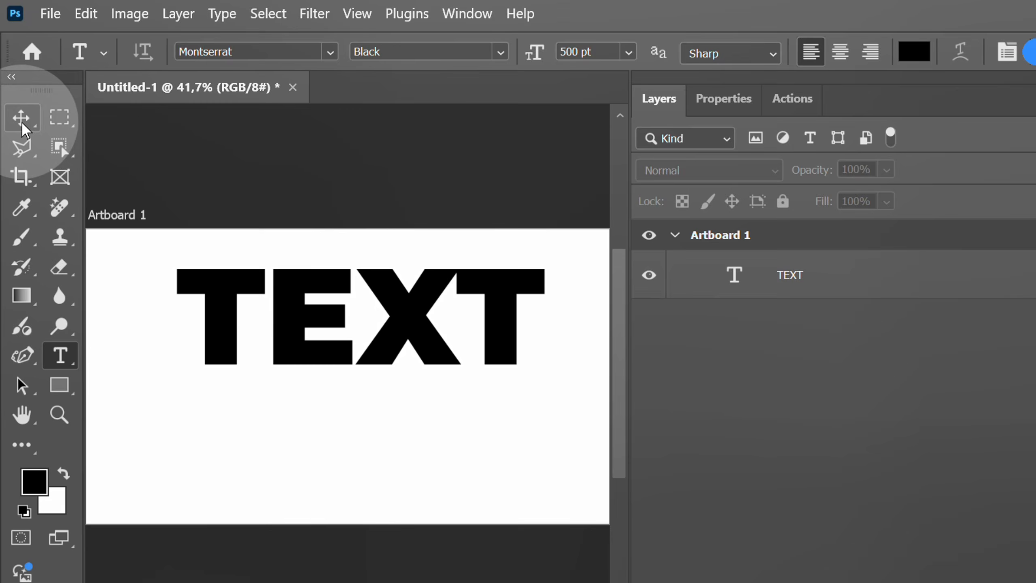
left_click(22, 117)
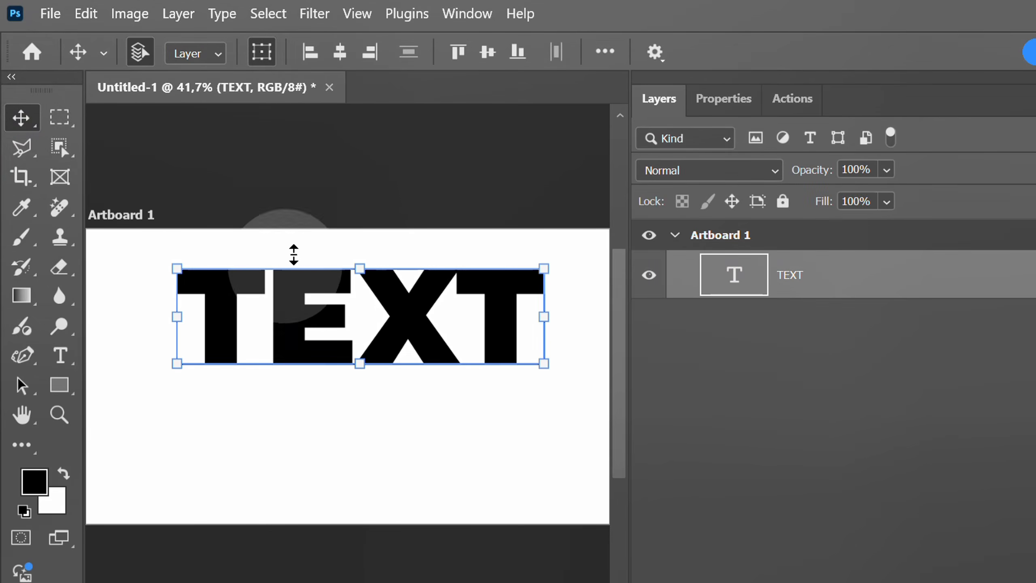
left_click(487, 51)
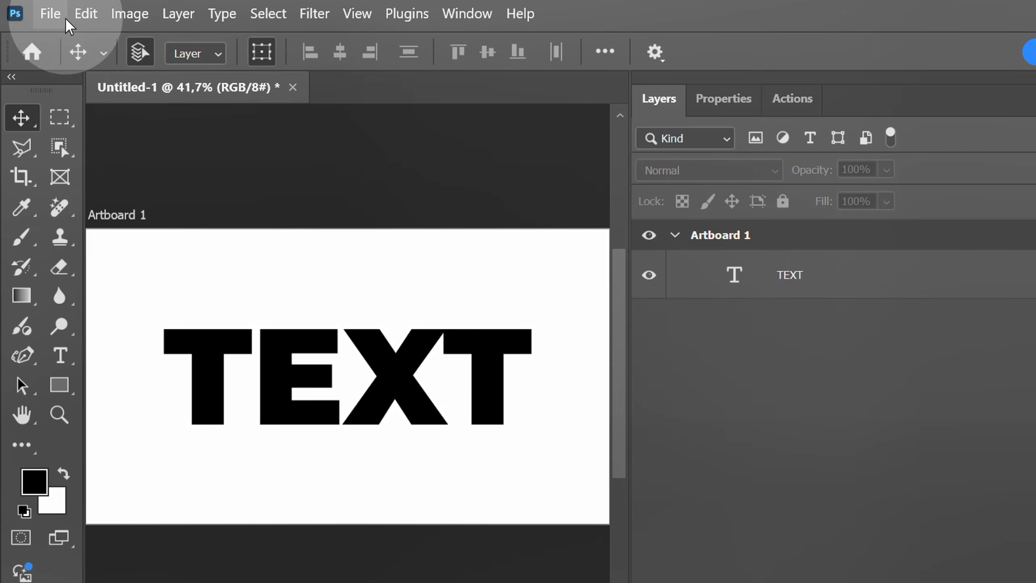
Place the pexels-pixabay-122429 clover photo as an embedded layer above TEXT.
left_click(49, 13)
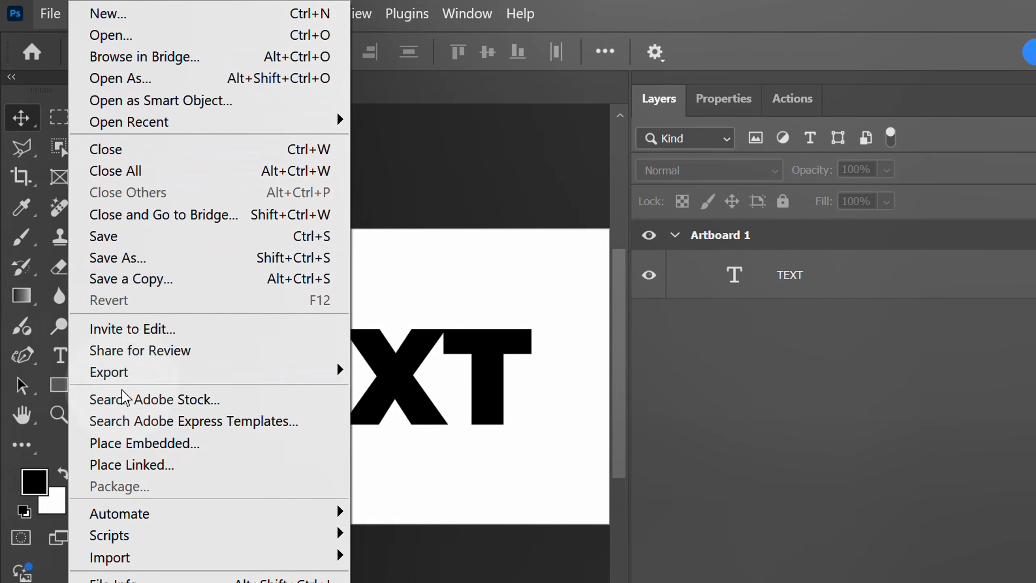
left_click(145, 443)
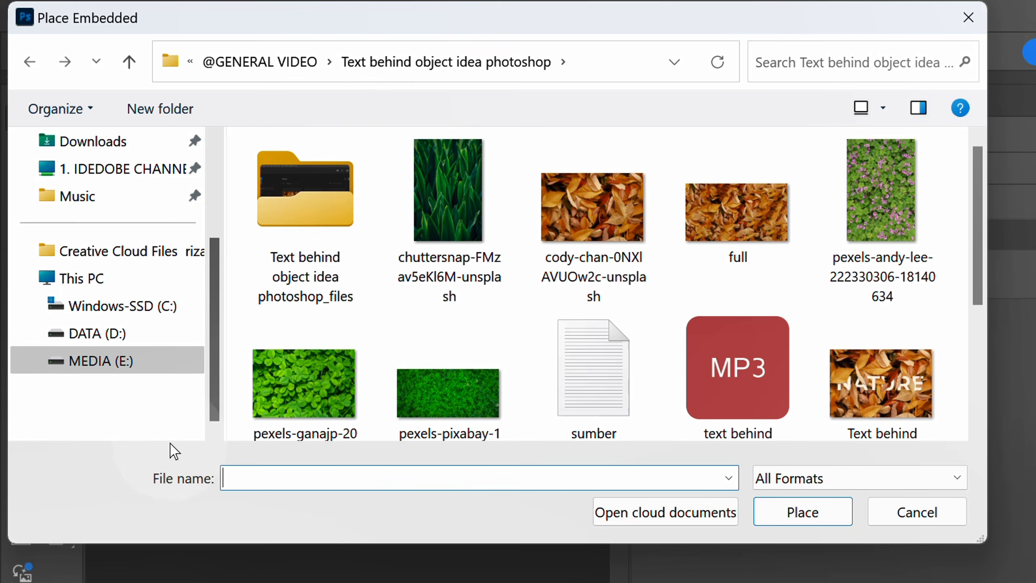
left_click(447, 209)
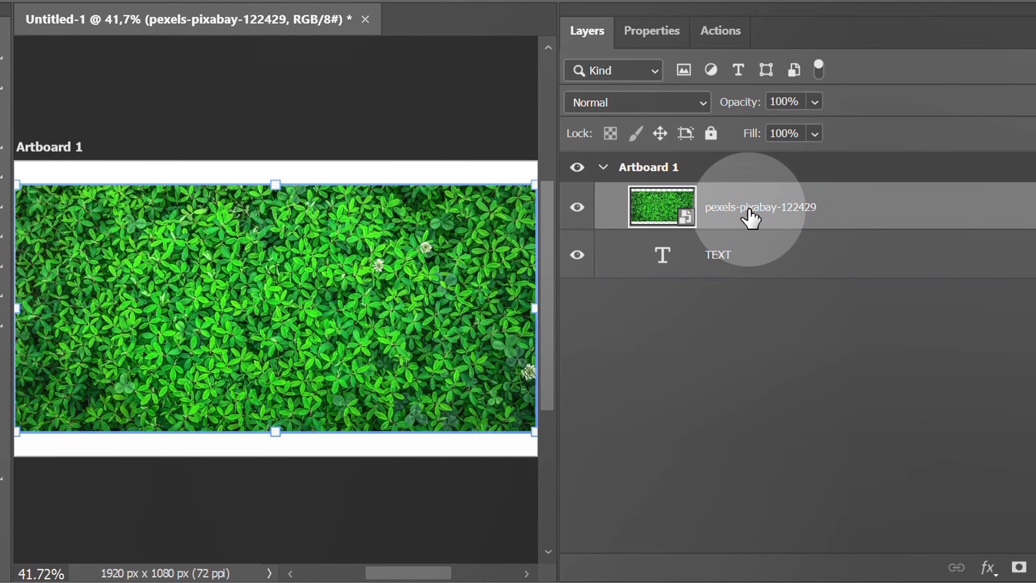
Clip the clover photo into TEXT with a clipping mask and Alt+Ctrl+G, then undo it.
right_click(752, 211)
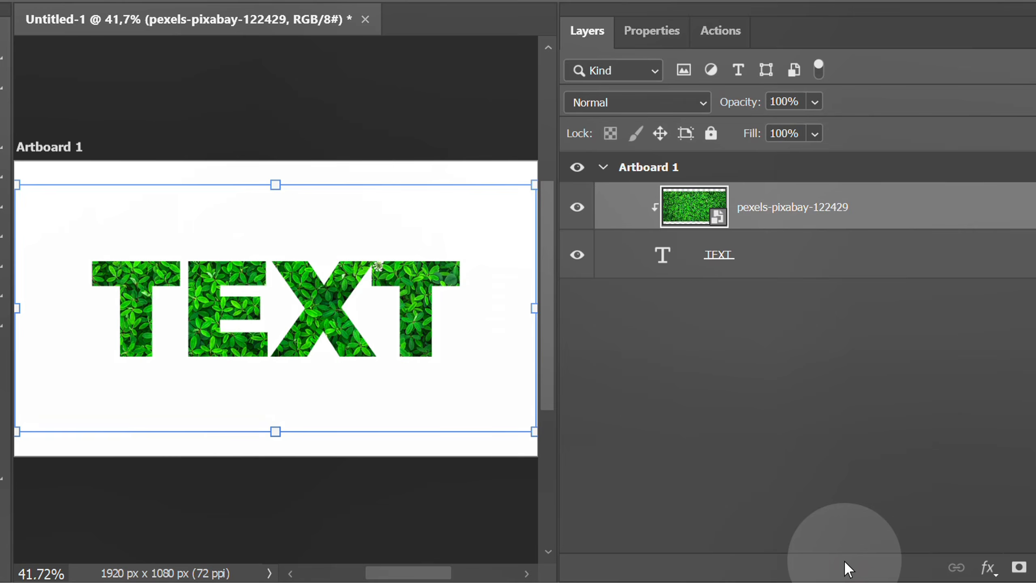
key("Ctrl")
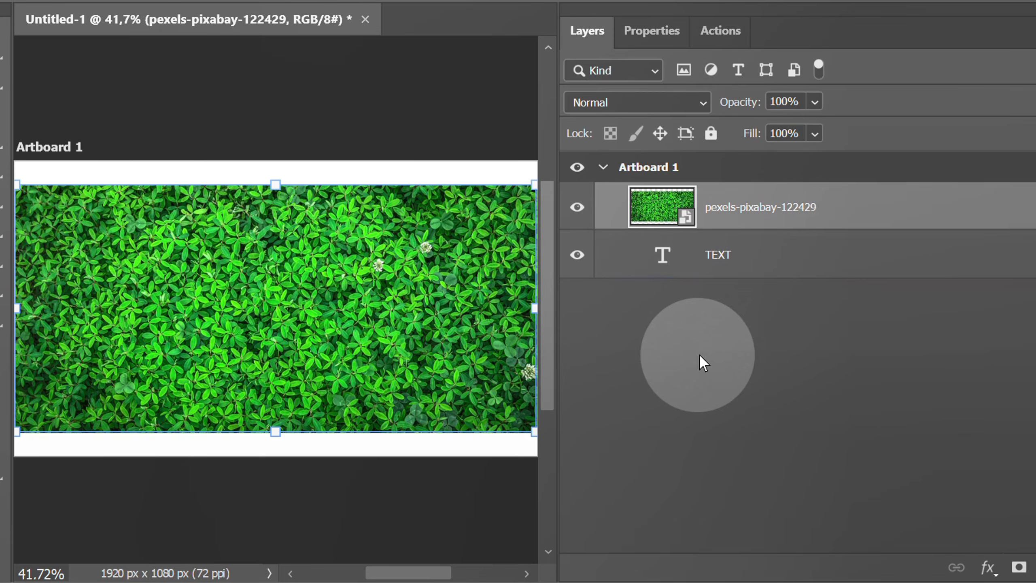
key("Alt+Ctrl")
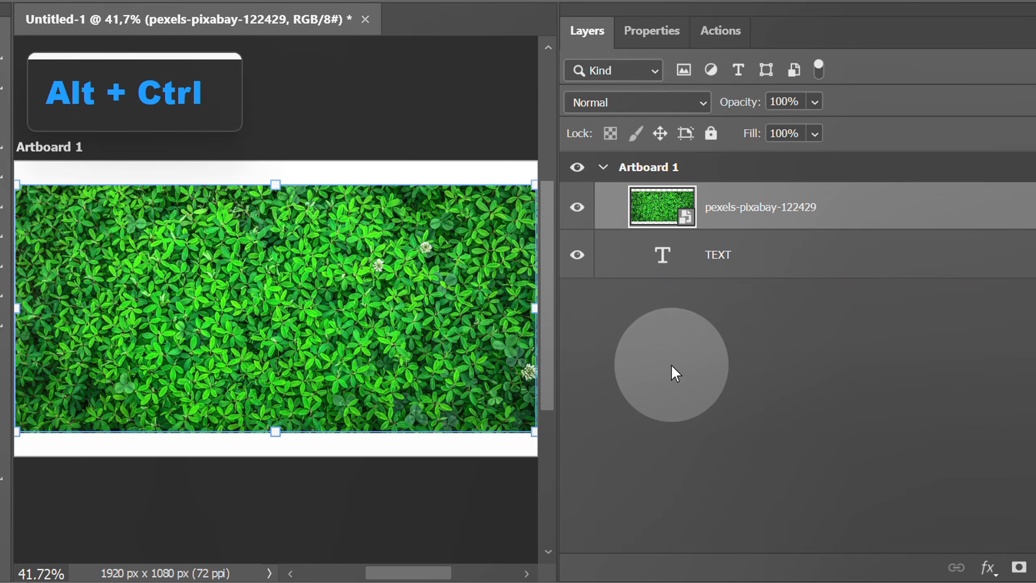
key("Alt+Ctrl+G")
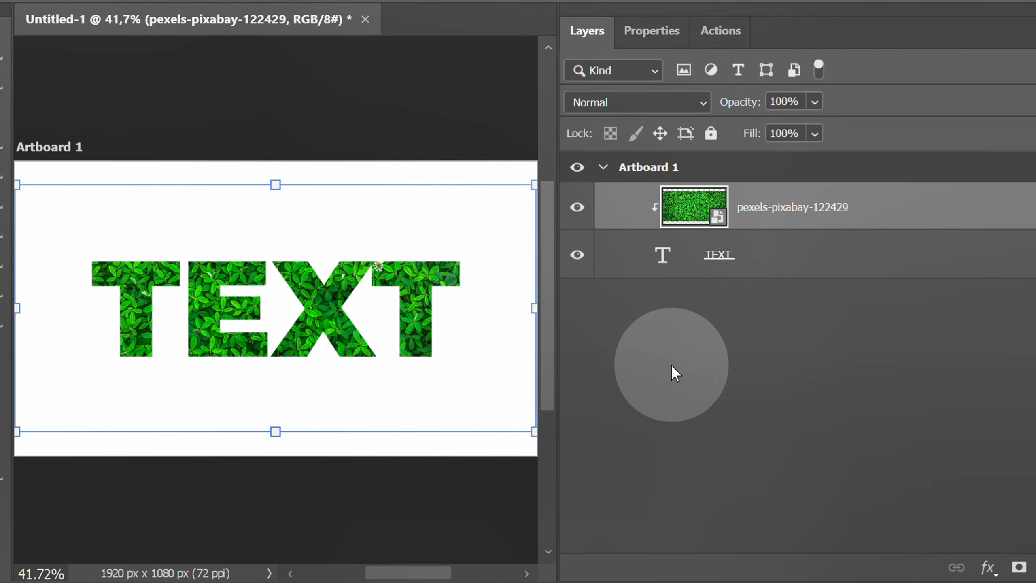
key("Ctrl+z")
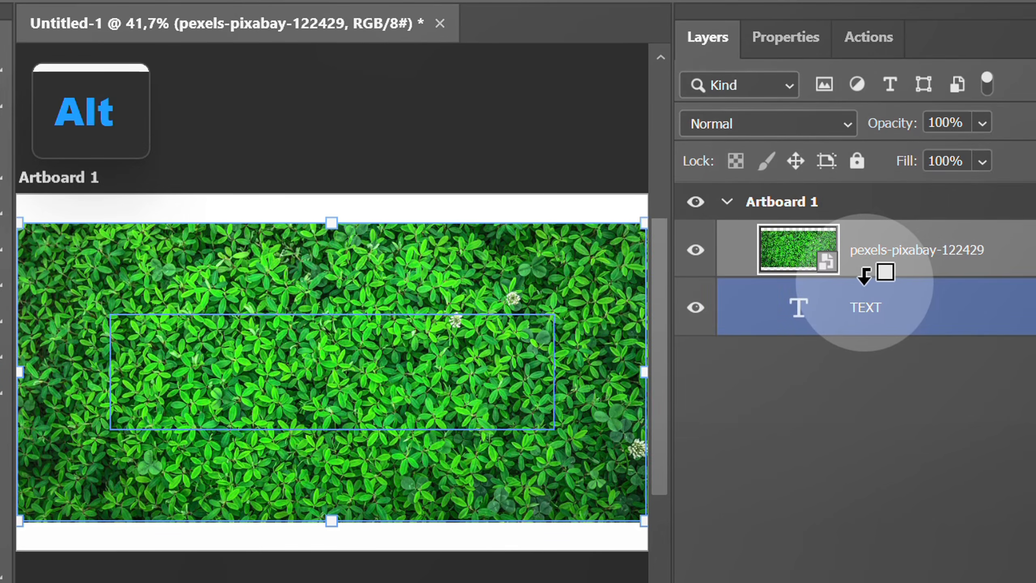
Alt-click between the photo and TEXT layers to clip the clover photo into the letters.
left_click(864, 274)
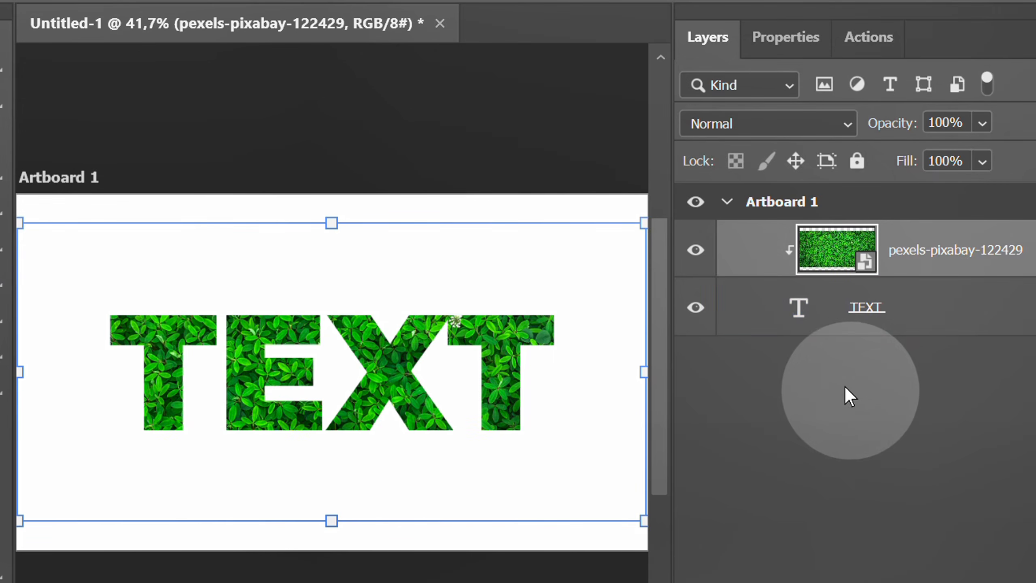
left_click(799, 308)
type("GREEN")
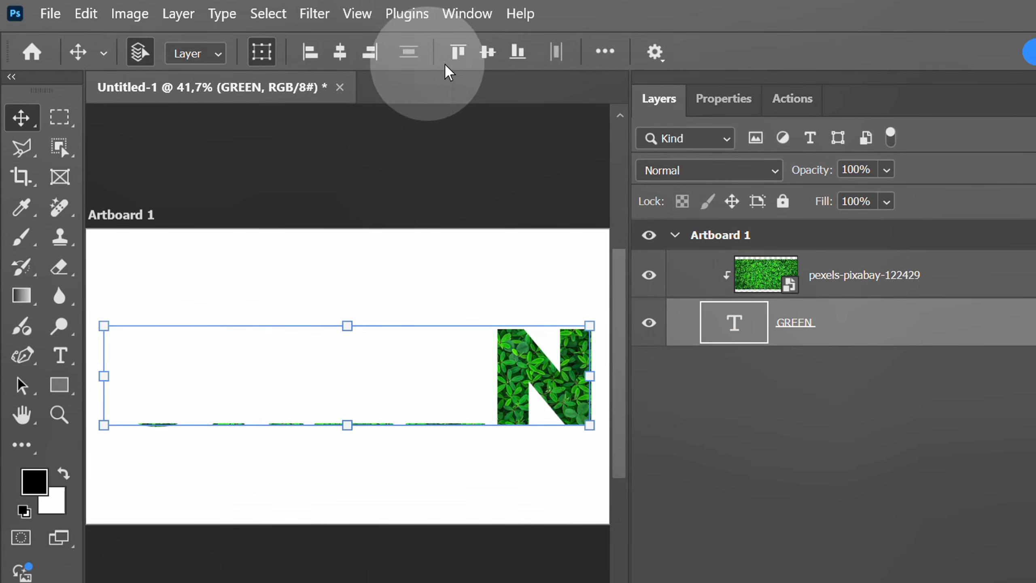
Change the clipped type to GREEN and drag it to a new position.
left_click(864, 275)
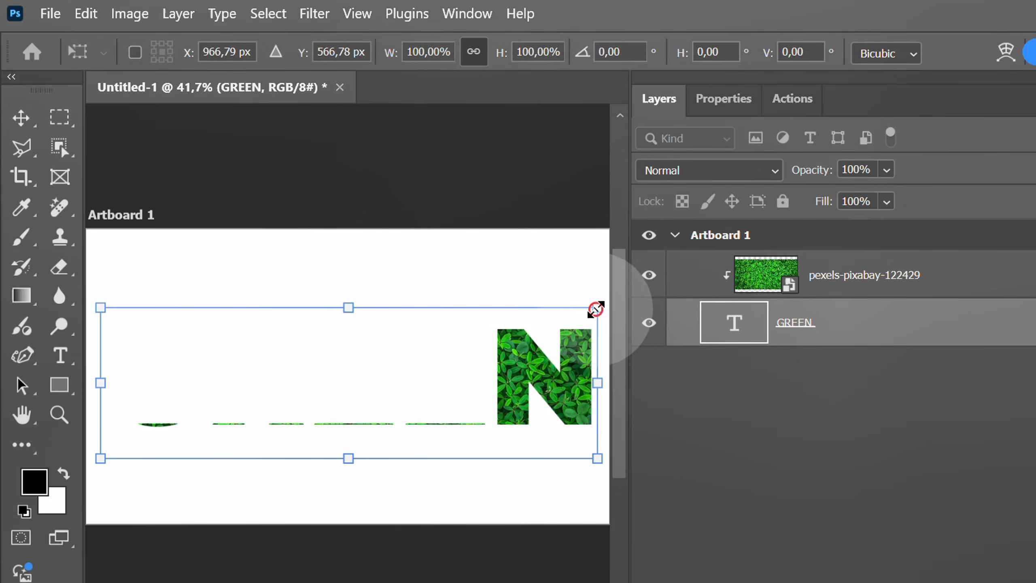
left_click_drag(594, 309, 561, 321)
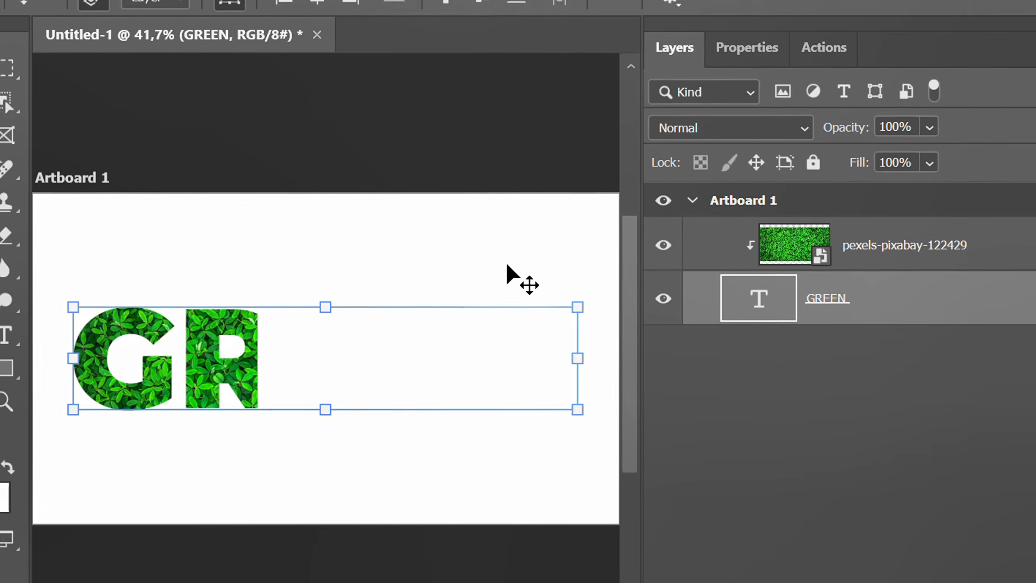
Select the clover photo layer and re-clip it into all five GREEN letters.
left_click(905, 245)
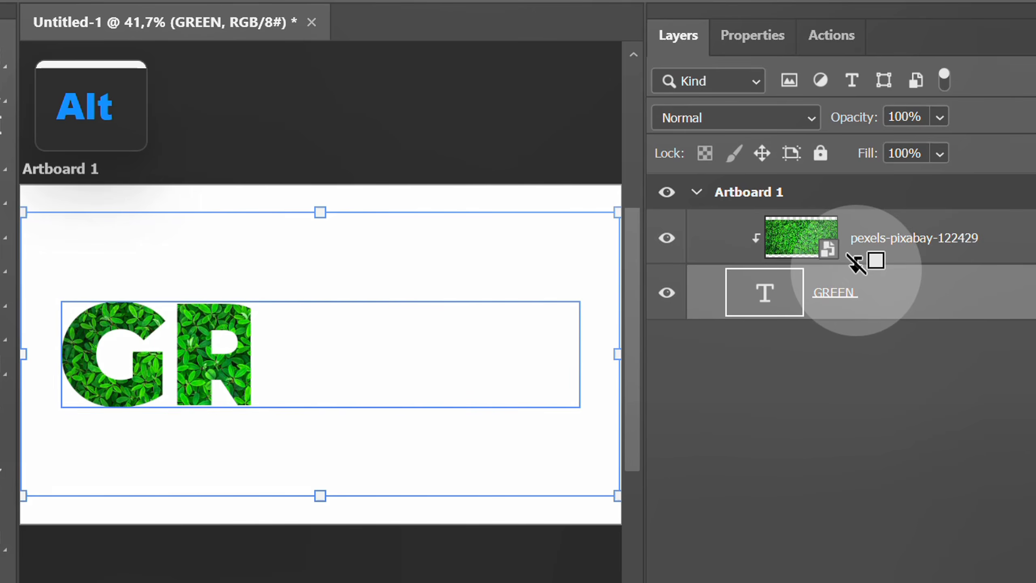
left_click(835, 293)
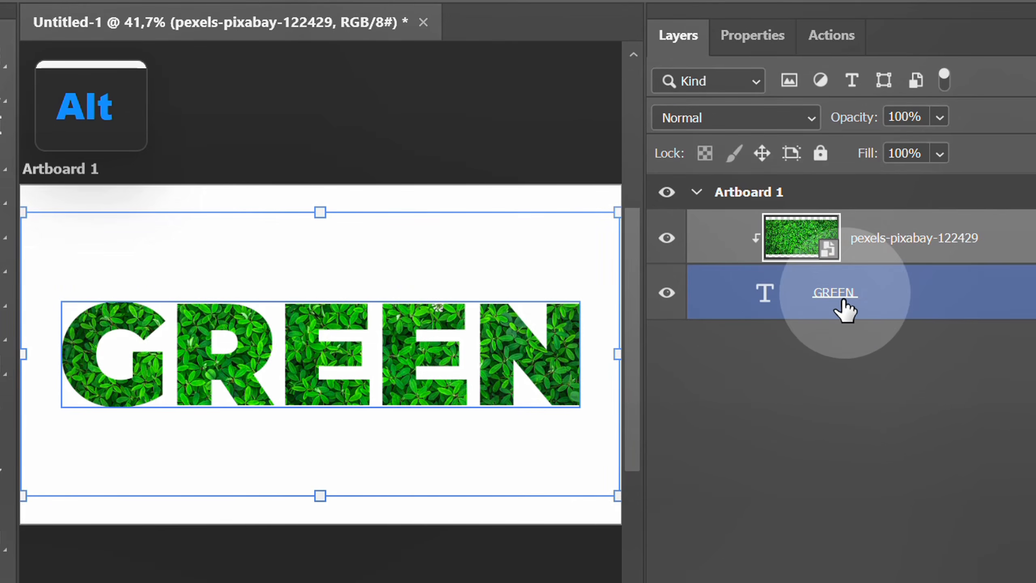